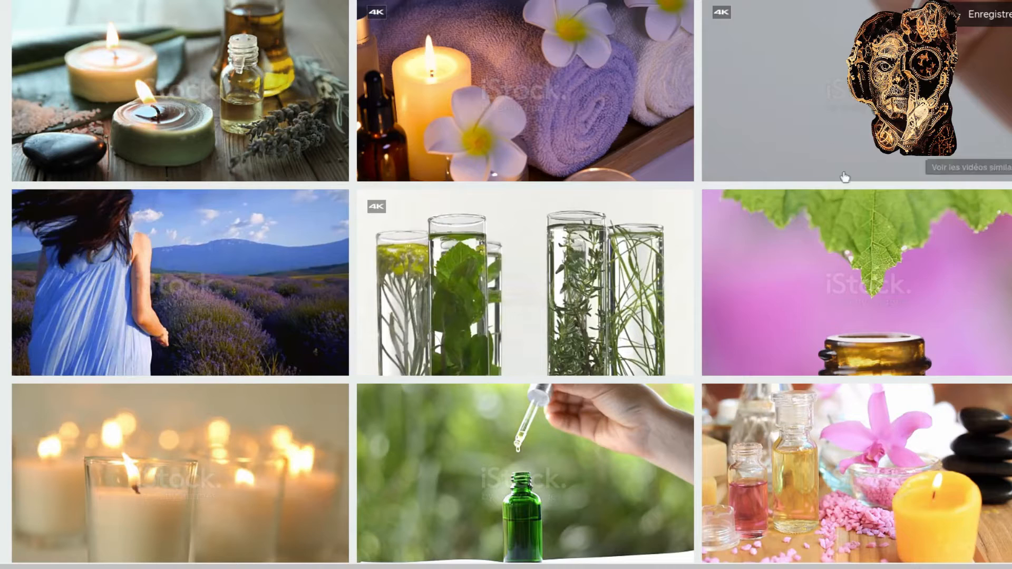
{"action": "mouse_move", "coordinate": [838, 282]}
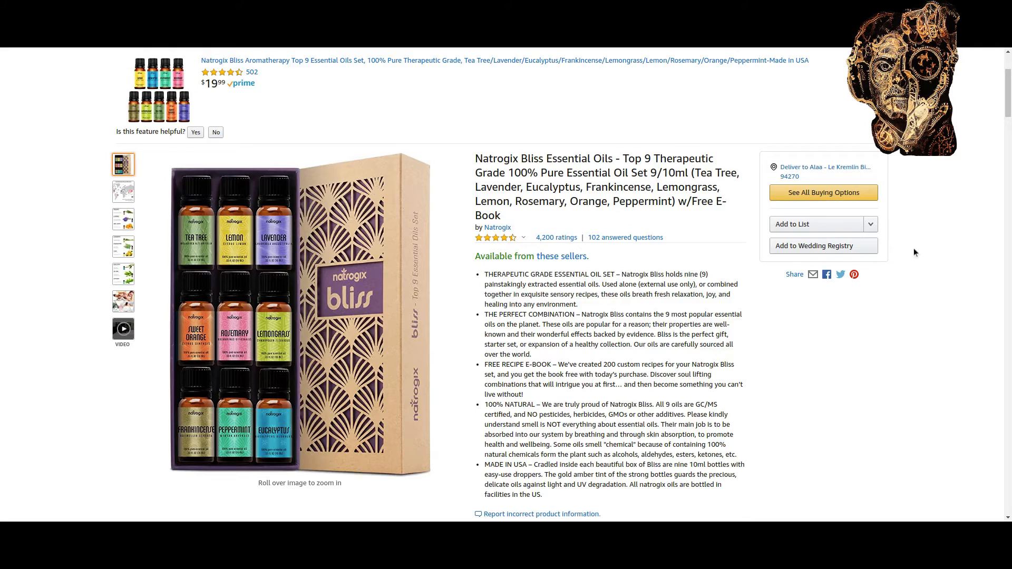
{"action": "scroll", "scroll_direction": "down", "scroll_amount": 3}
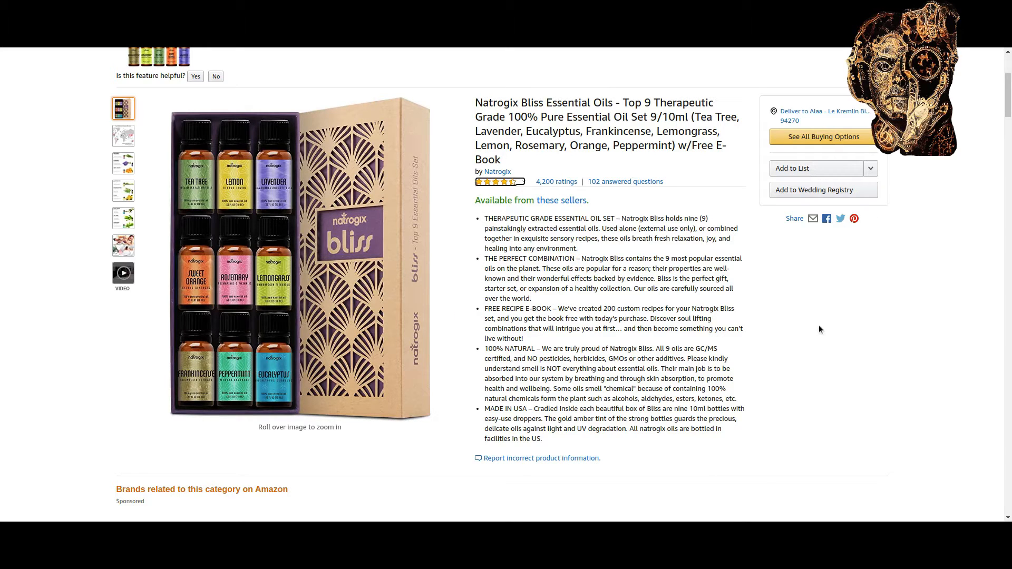
{"action": "scroll", "scroll_direction": "down", "scroll_amount": 3}
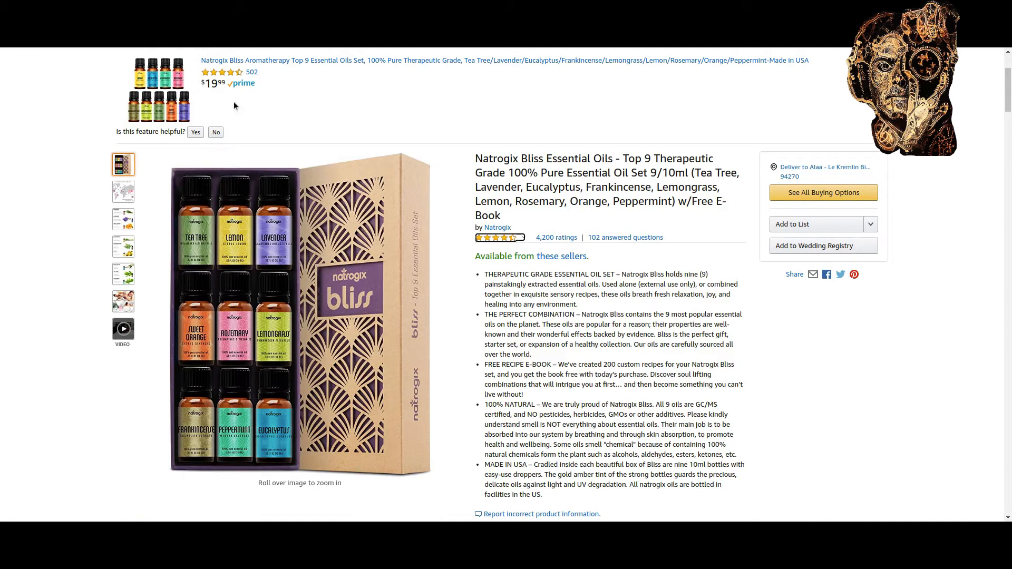
{"action": "mouse_move", "coordinate": [56, 91]}
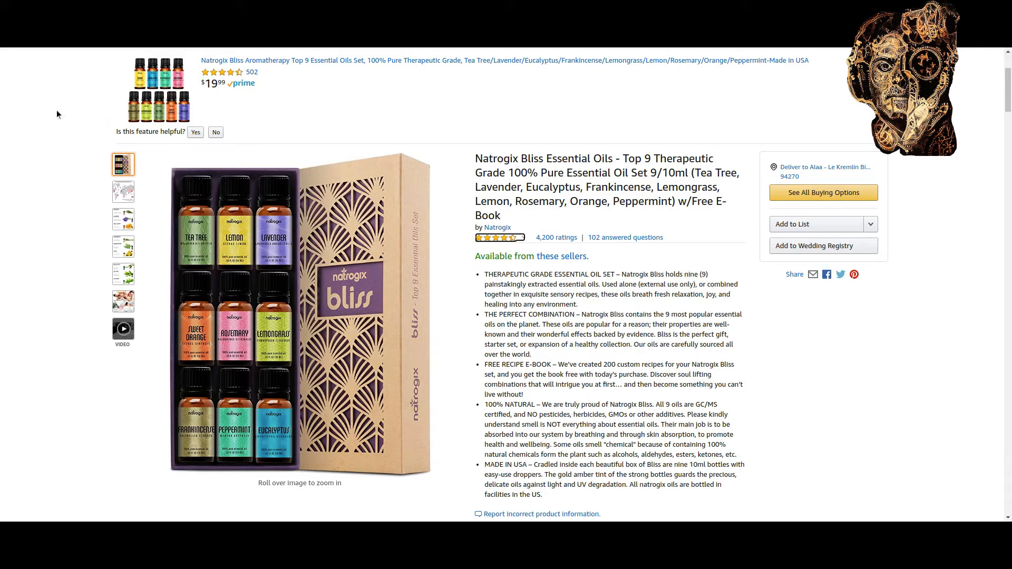
{"action": "mouse_move", "coordinate": [292, 129]}
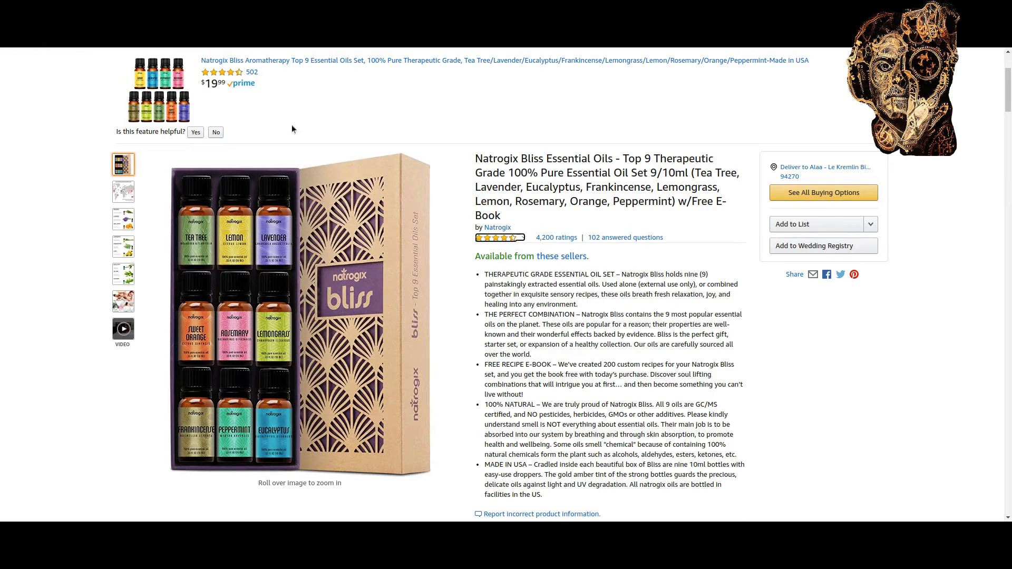
{"action": "mouse_move", "coordinate": [439, 106]}
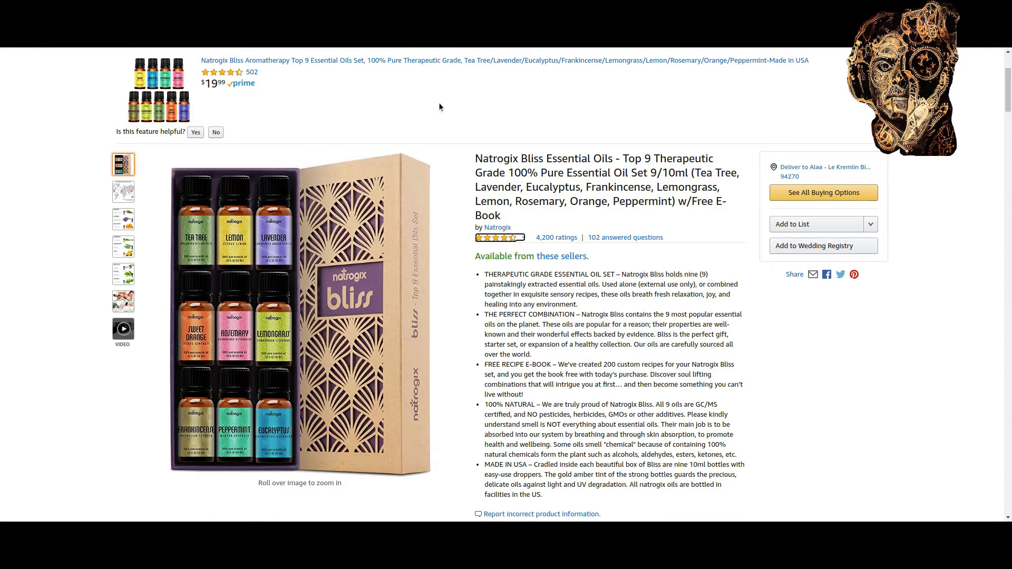